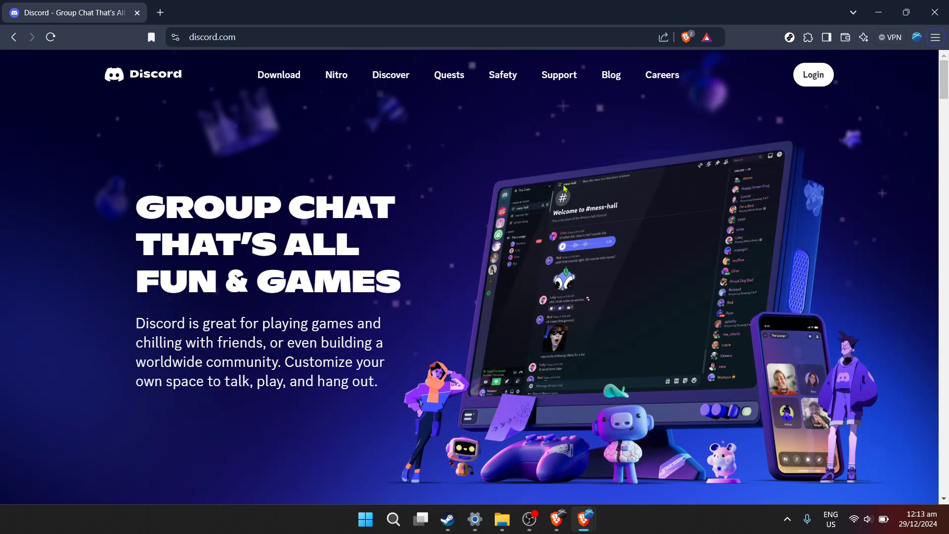
pyautogui.moveTo(511, 170)
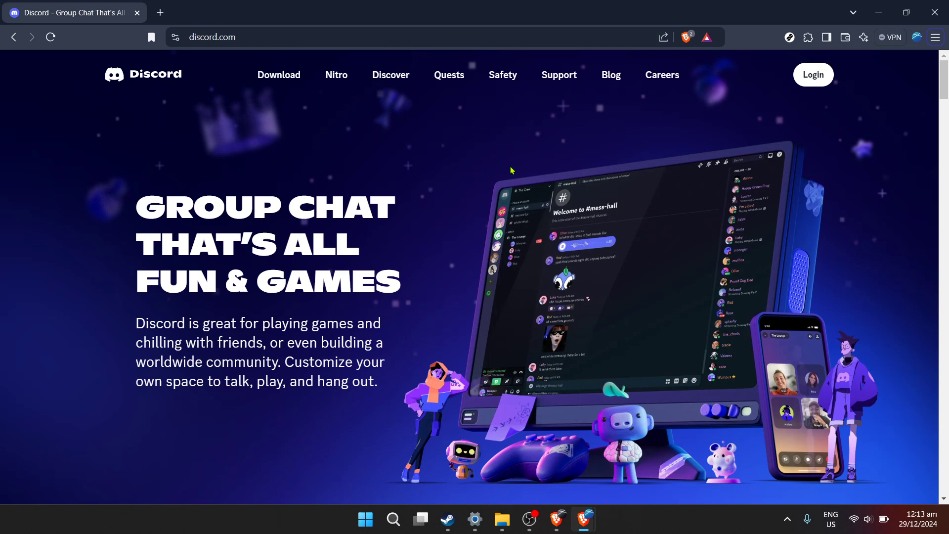
pyautogui.moveTo(676, 209)
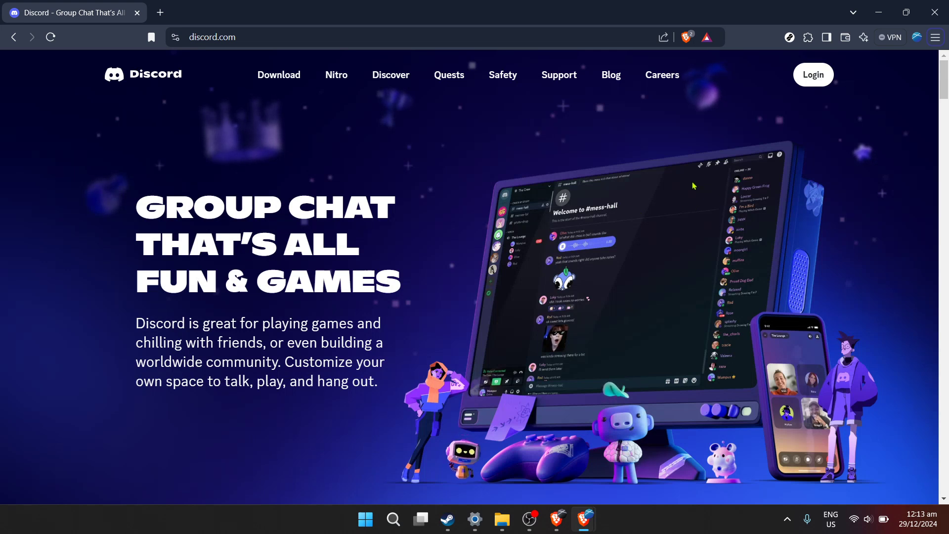
pyautogui.moveTo(676, 122)
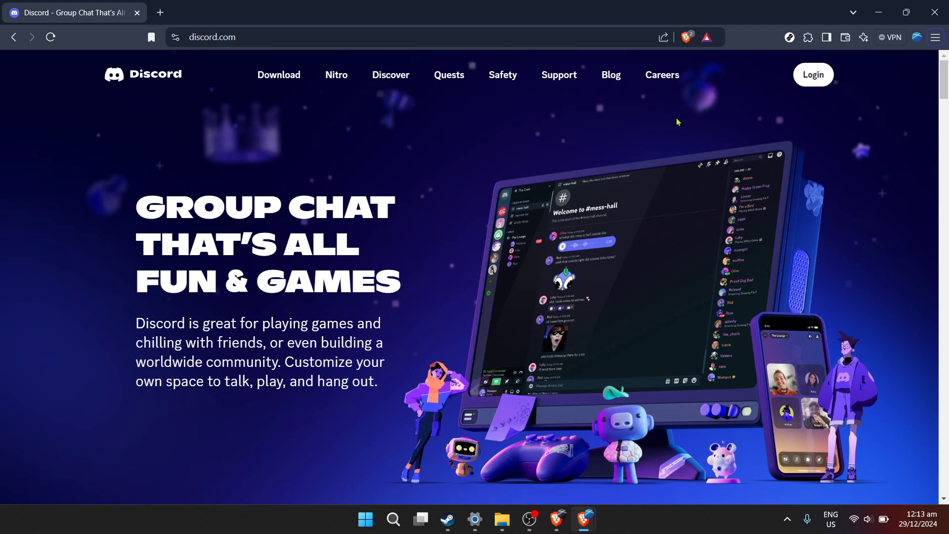
pyautogui.moveTo(735, 144)
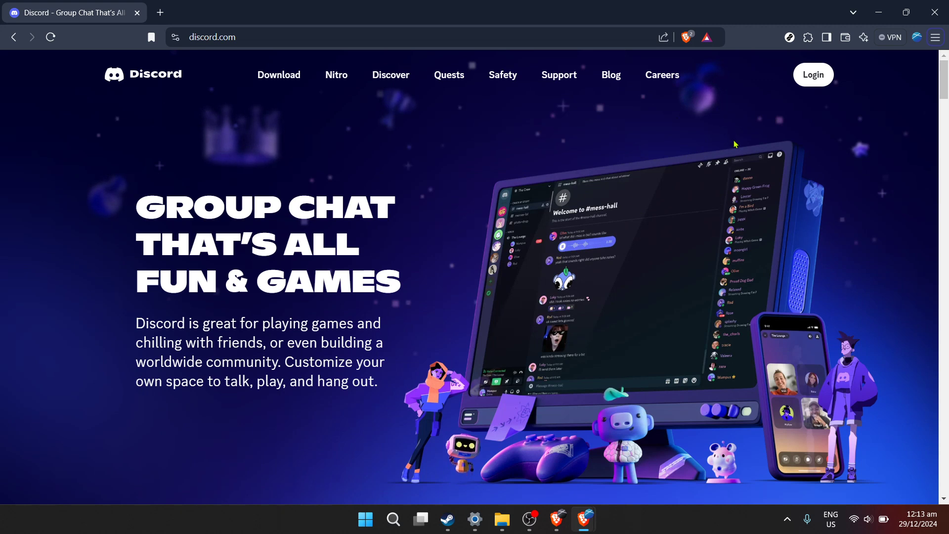
pyautogui.moveTo(717, 127)
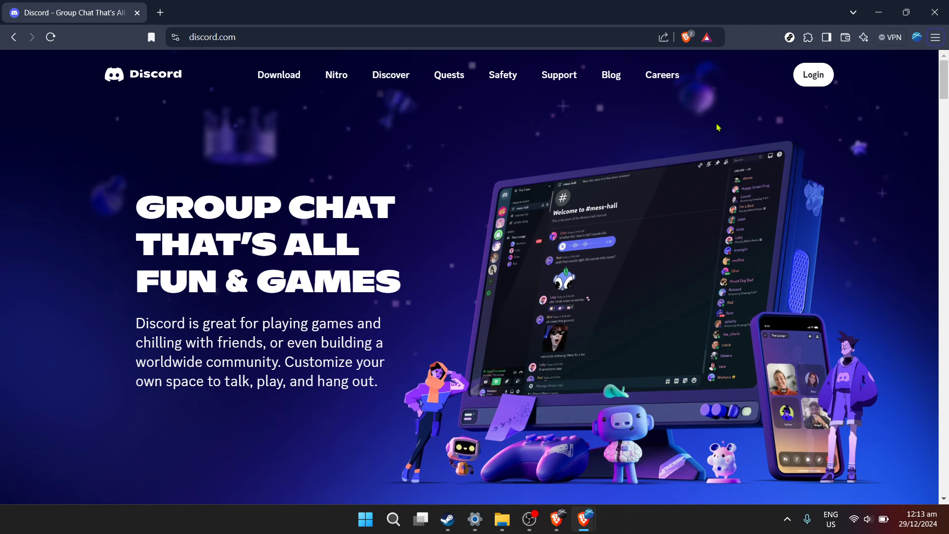
pyautogui.moveTo(813, 82)
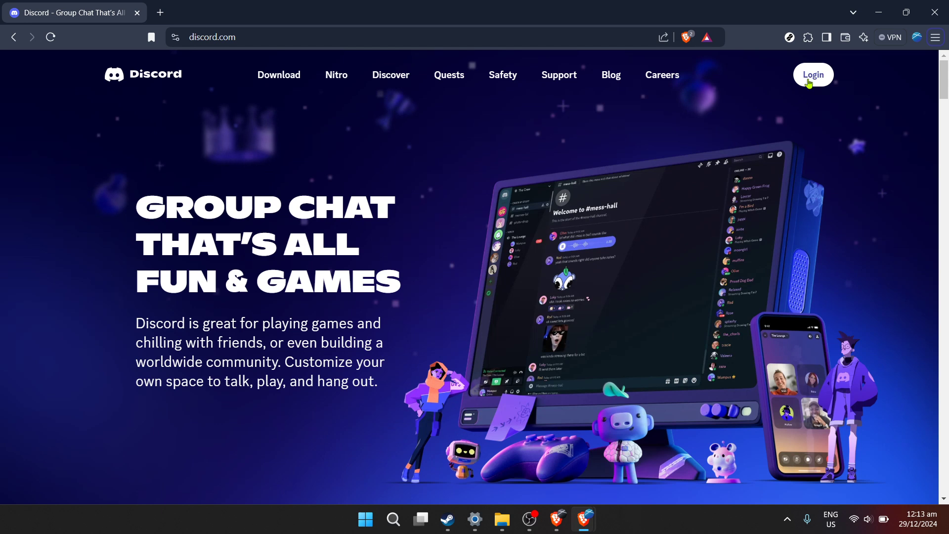
# Sign in to Discord using the browser's saved email and password for the account.
pyautogui.click(813, 74)
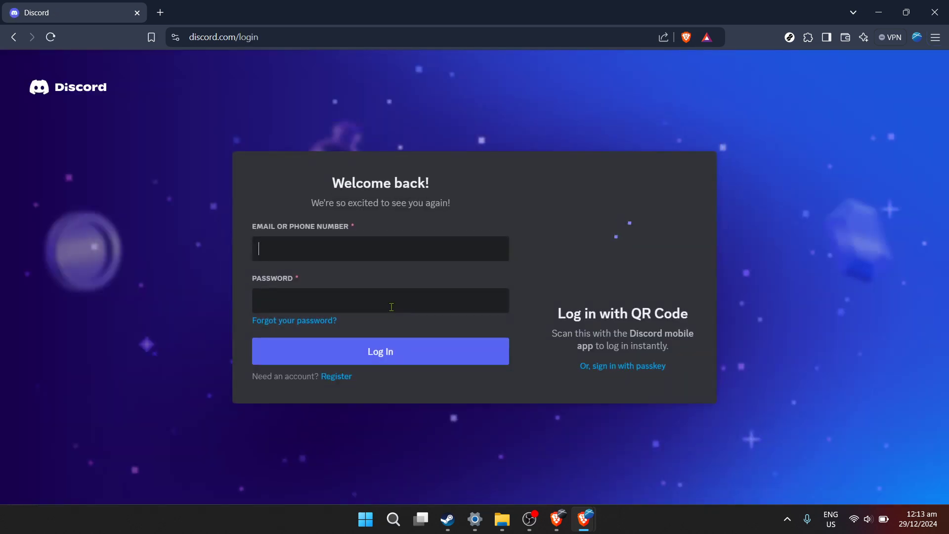
pyautogui.click(380, 247)
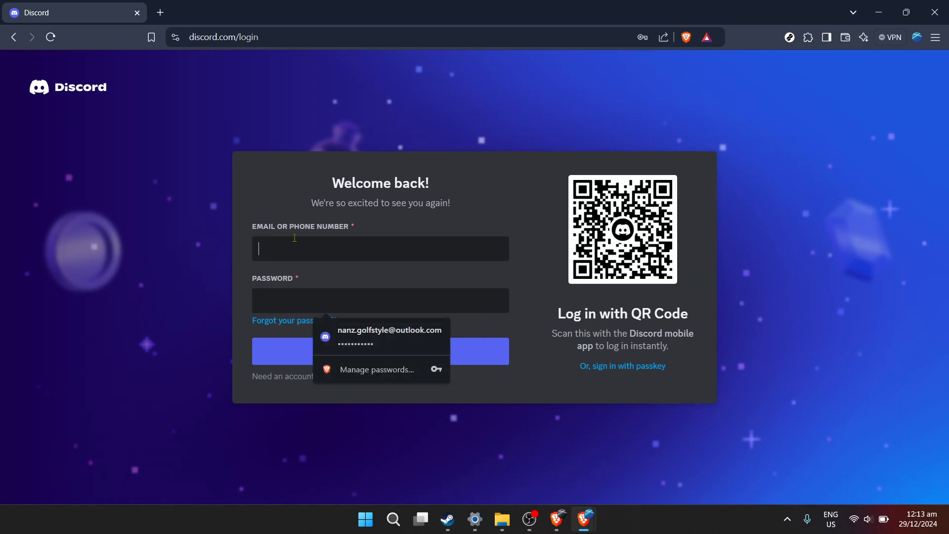
pyautogui.moveTo(436, 237)
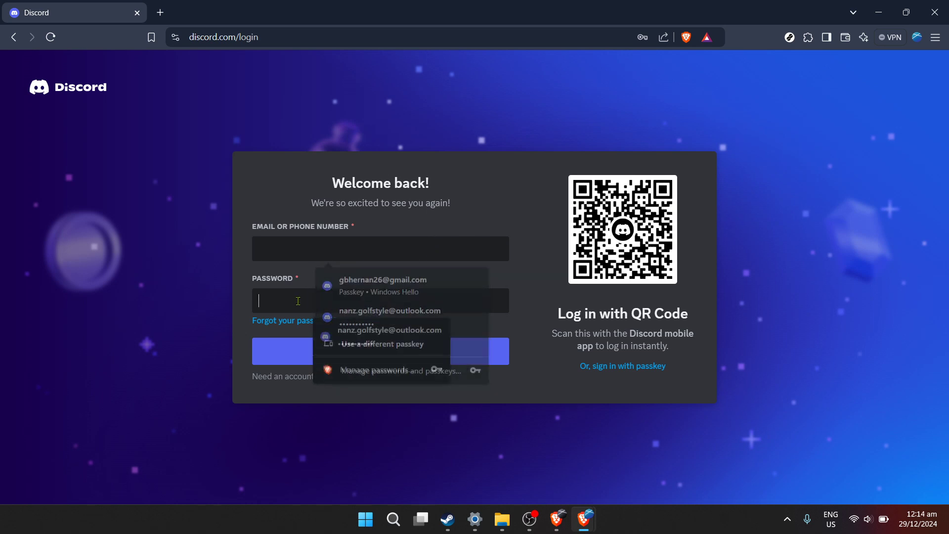
pyautogui.click(447, 223)
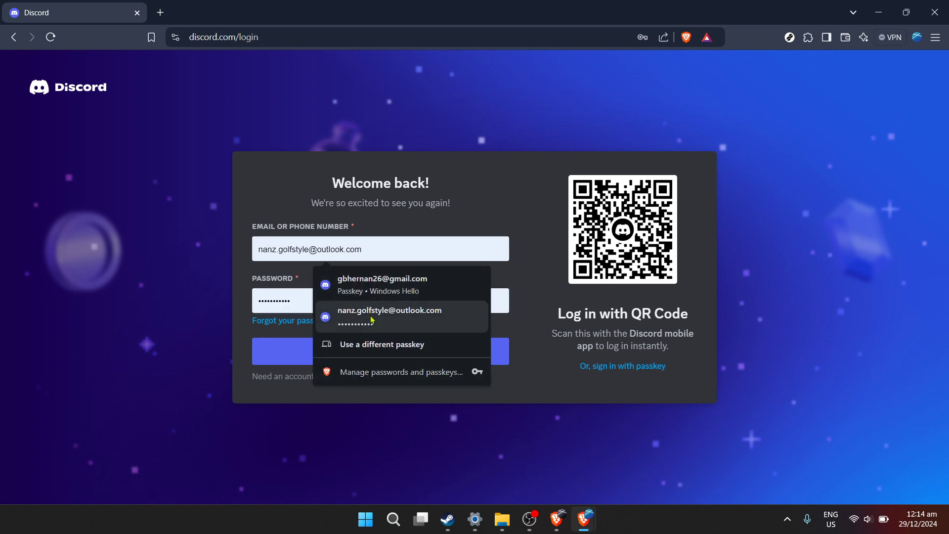
pyautogui.click(379, 301)
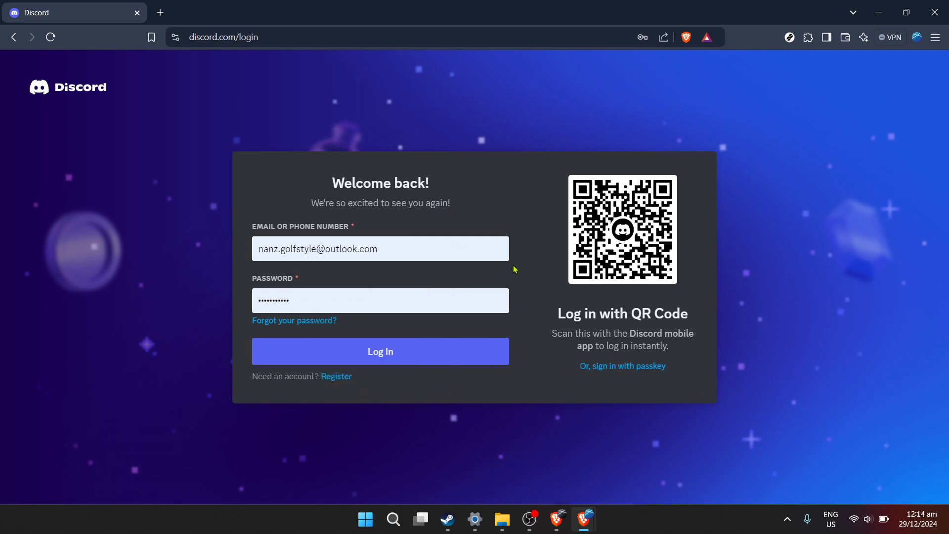
pyautogui.moveTo(515, 233)
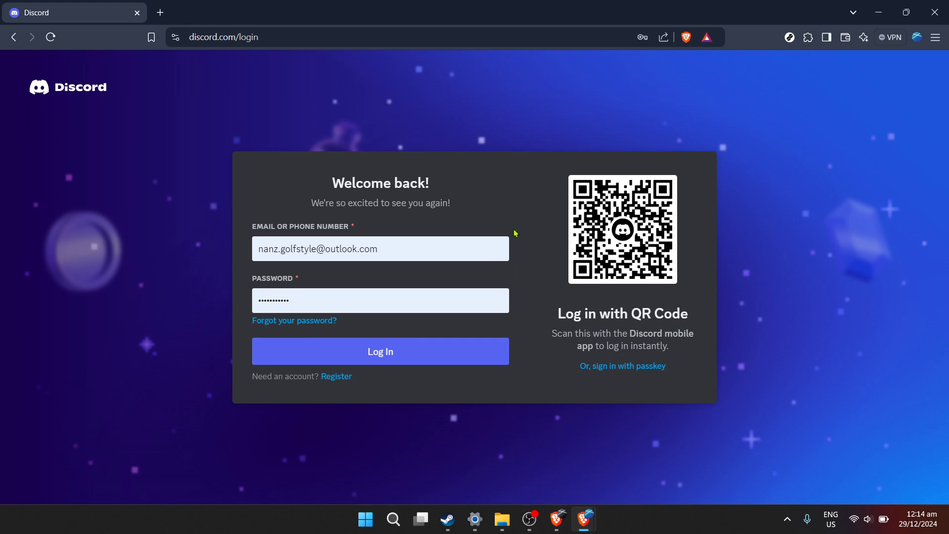
pyautogui.click(380, 351)
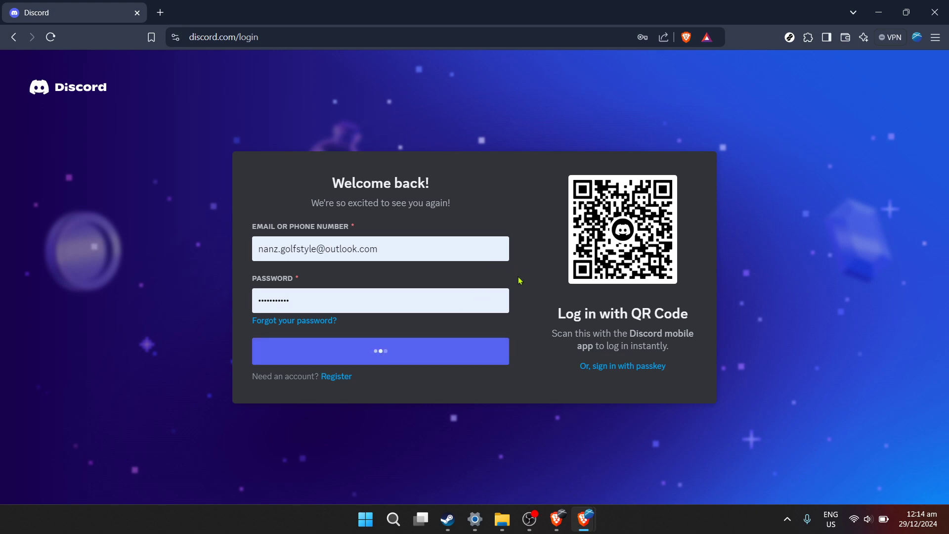
# Confirm the sign-in so the account's Friends page loads.
pyautogui.click(380, 351)
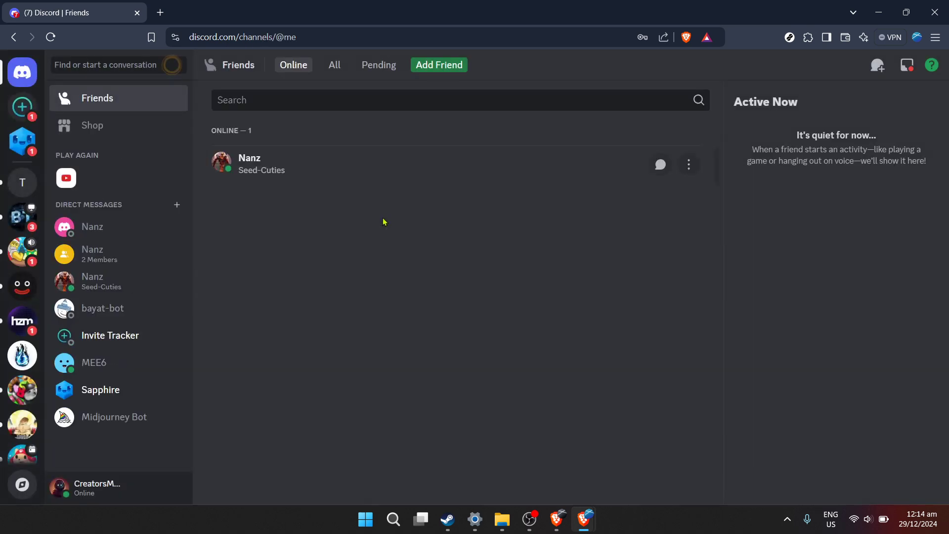
pyautogui.moveTo(124, 238)
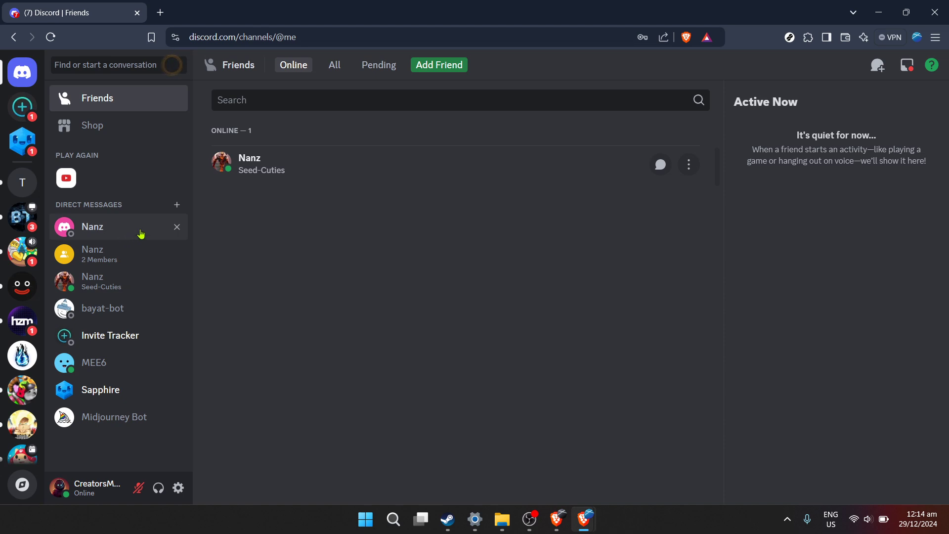
pyautogui.moveTo(142, 216)
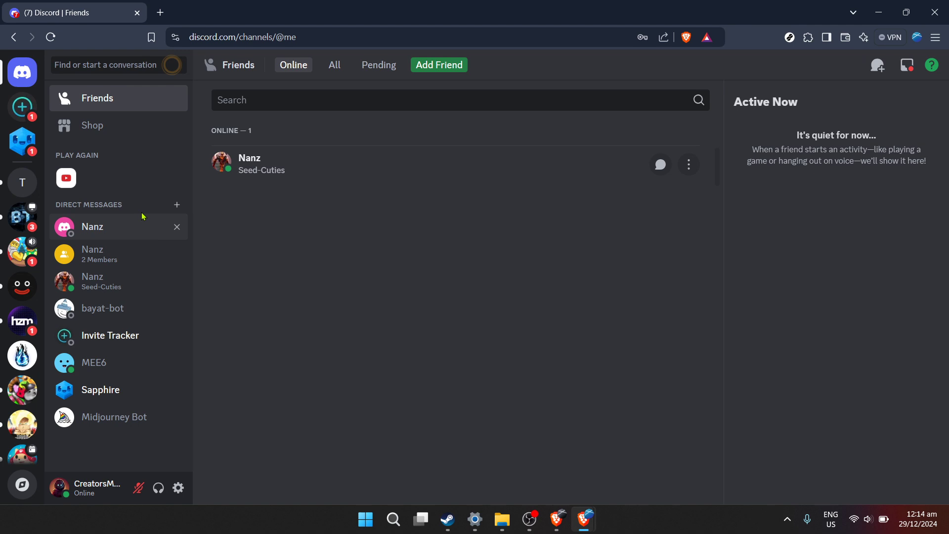
pyautogui.moveTo(177, 204)
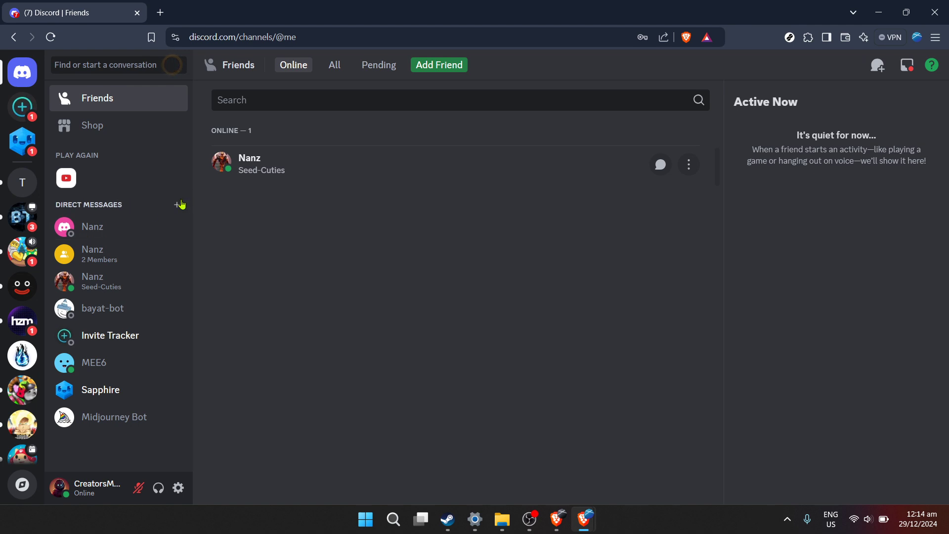
pyautogui.moveTo(179, 455)
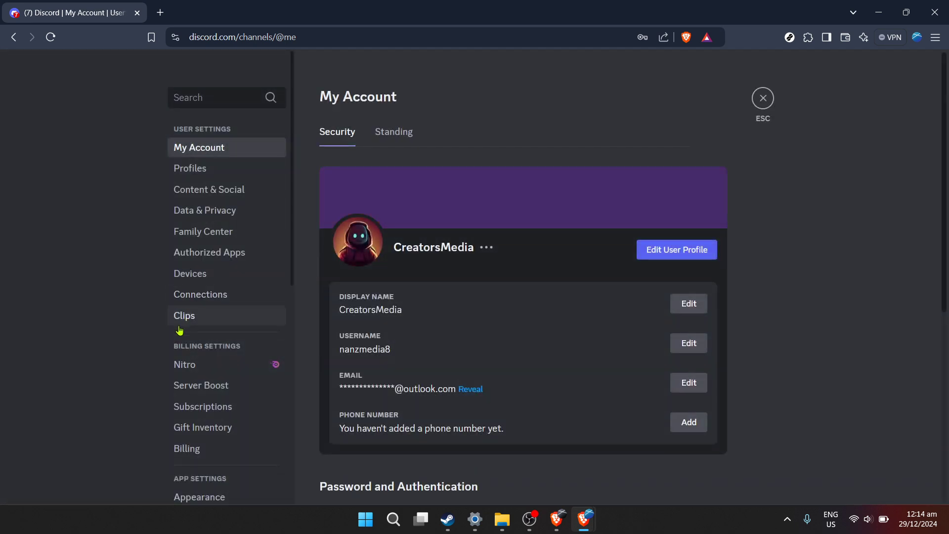
pyautogui.moveTo(235, 314)
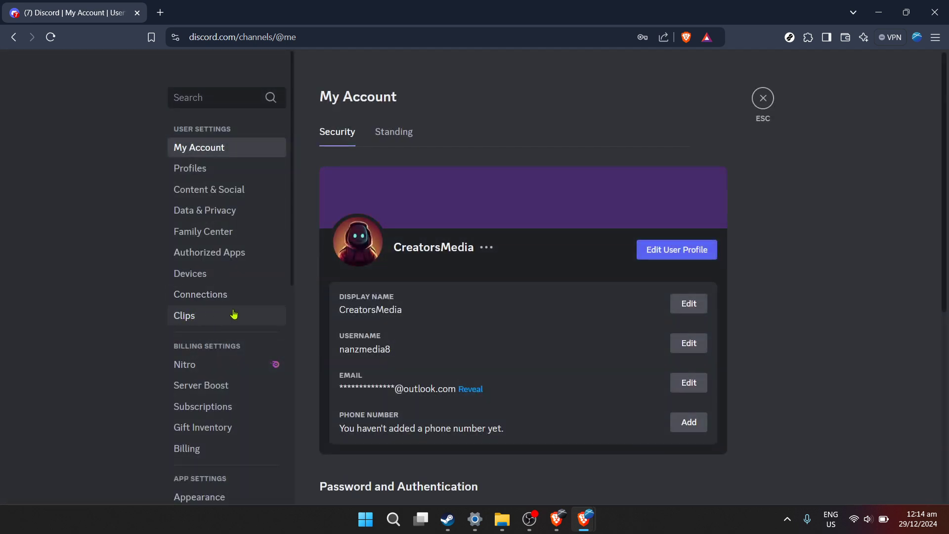
pyautogui.scroll(-3)
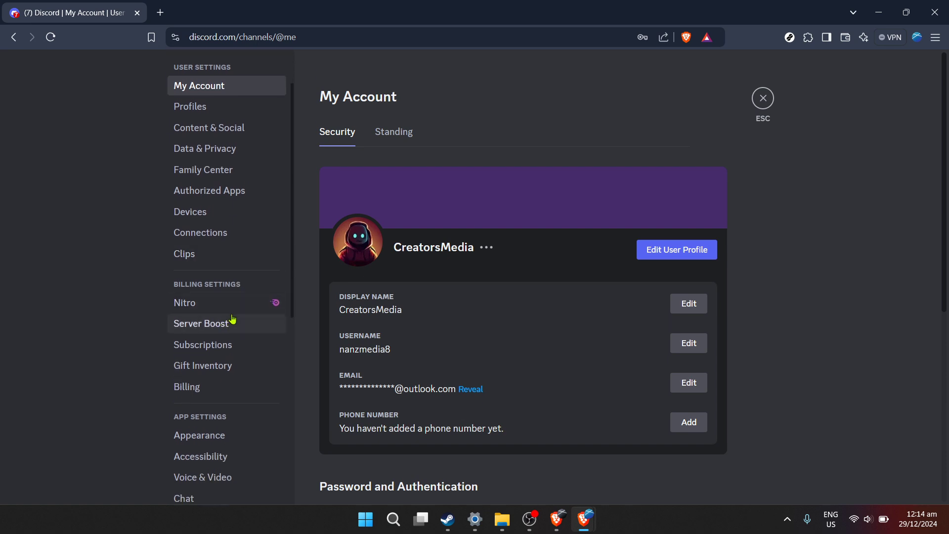
pyautogui.moveTo(266, 254)
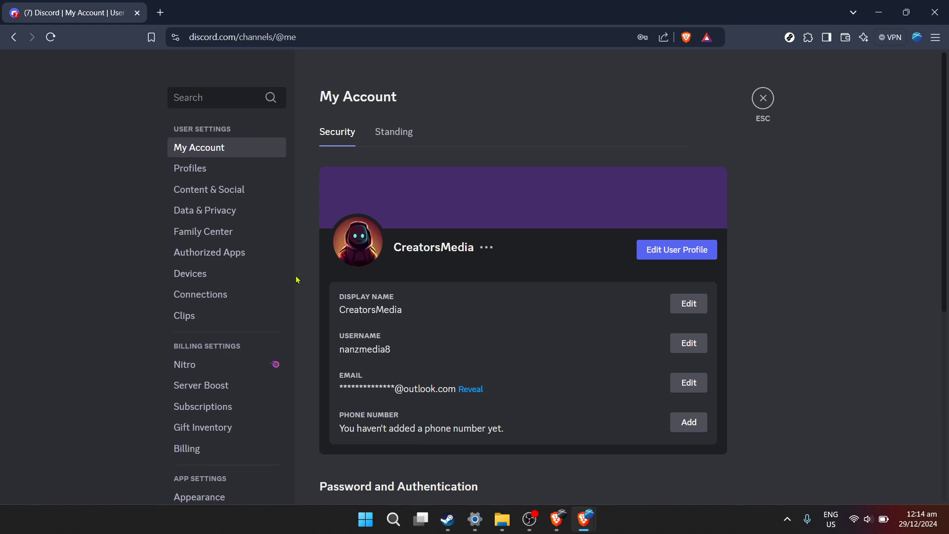
pyautogui.moveTo(255, 295)
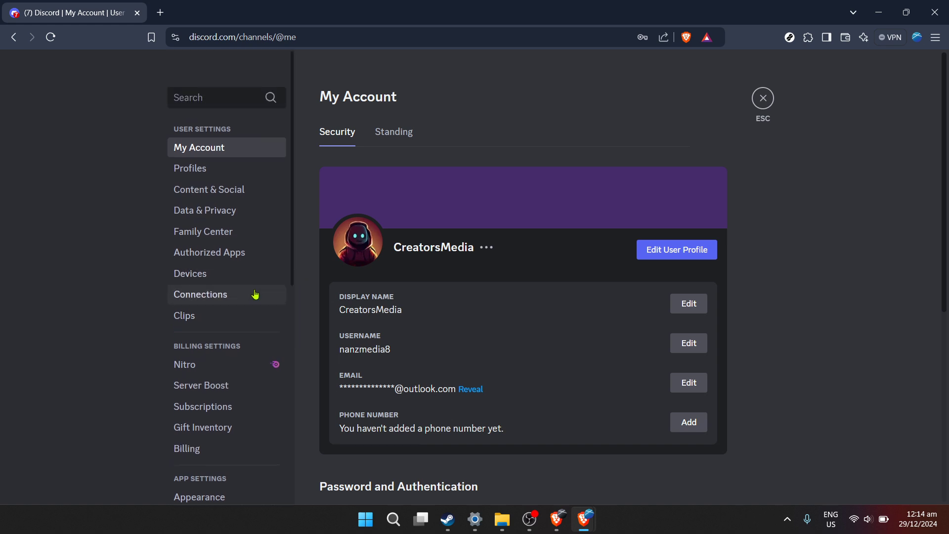
pyautogui.moveTo(281, 284)
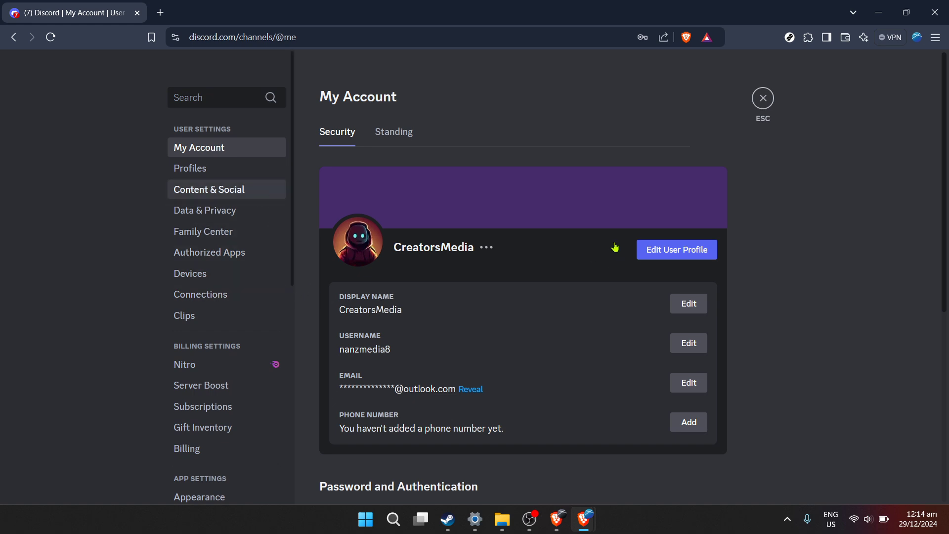
# Show the Social permissions section of the Content & Social settings page.
pyautogui.click(208, 189)
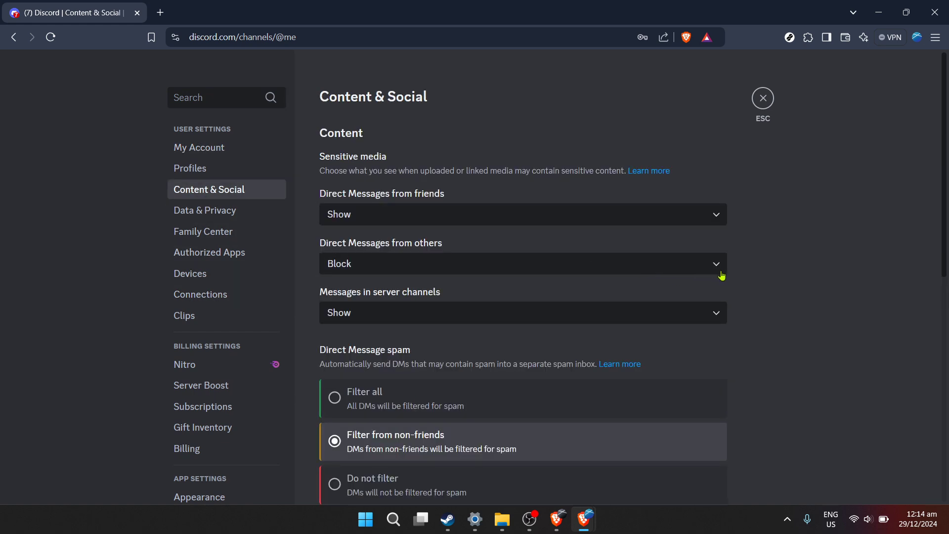
pyautogui.scroll(-3)
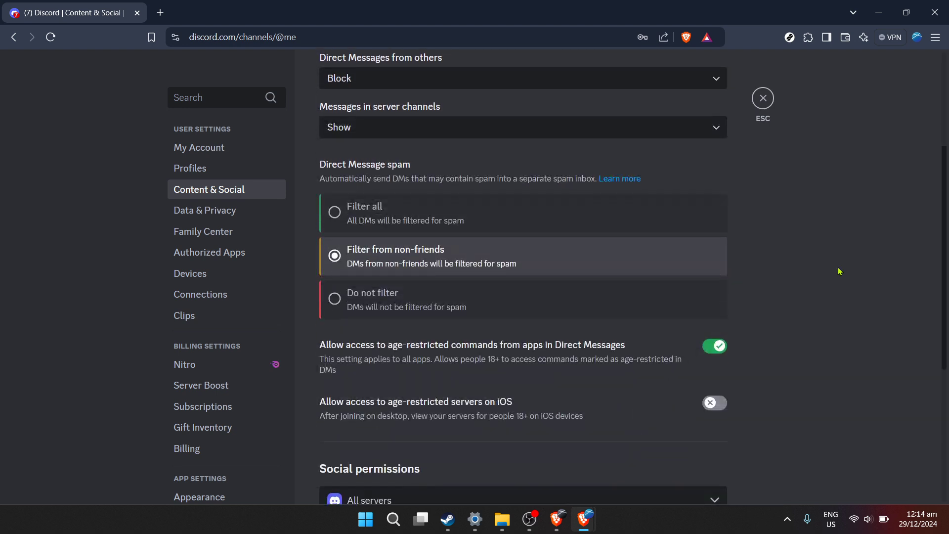
pyautogui.scroll(-3)
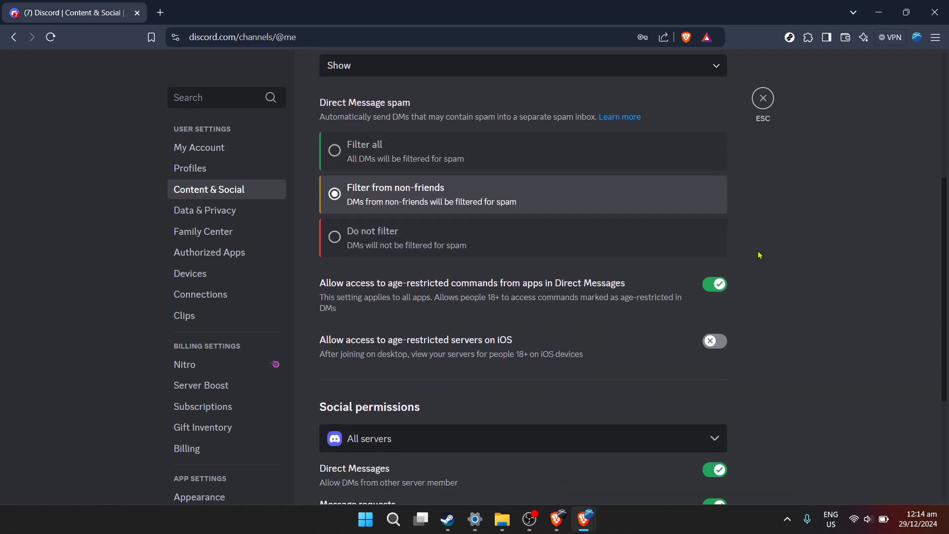
pyautogui.scroll(-3)
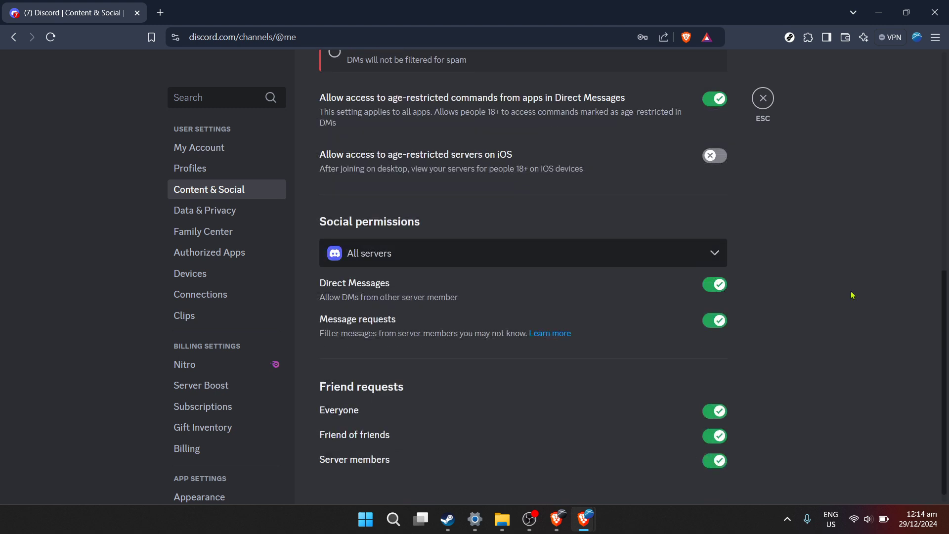
pyautogui.moveTo(424, 320)
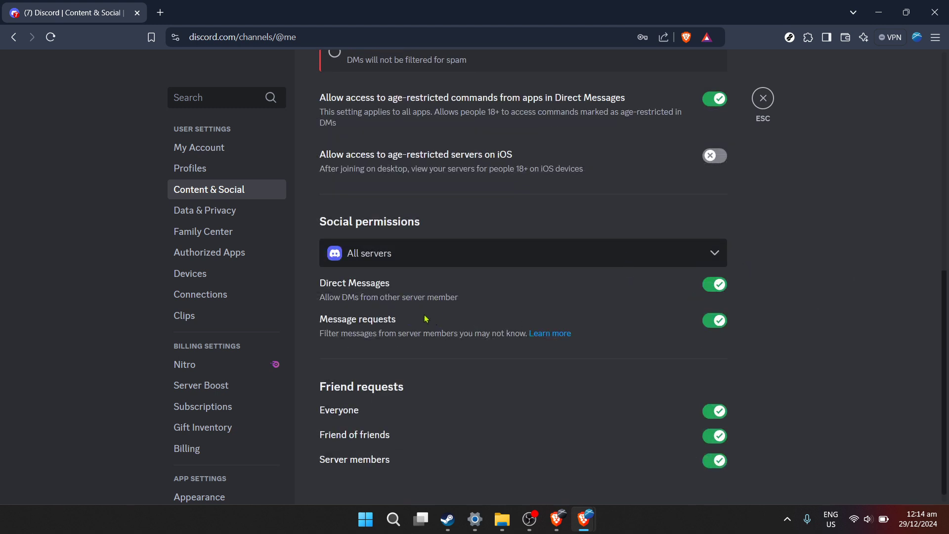
pyautogui.moveTo(541, 313)
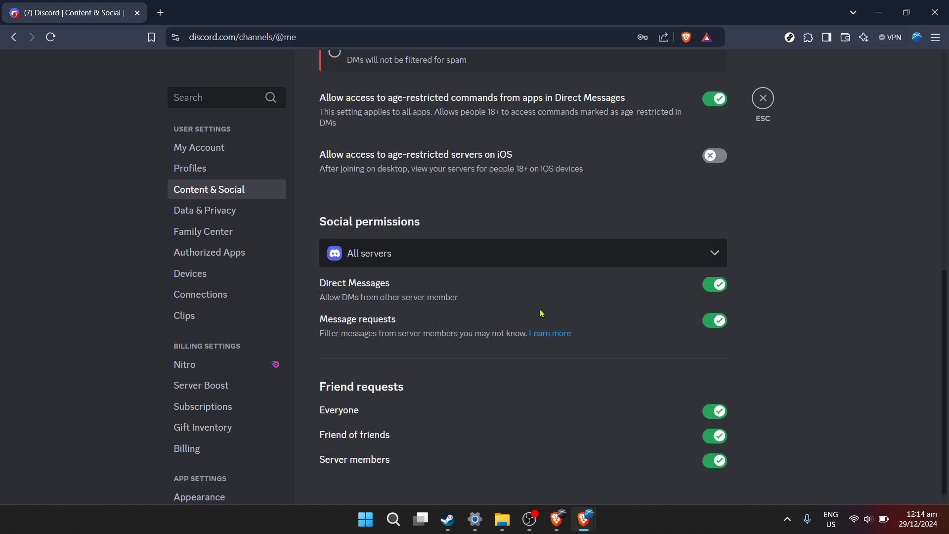
pyautogui.moveTo(736, 291)
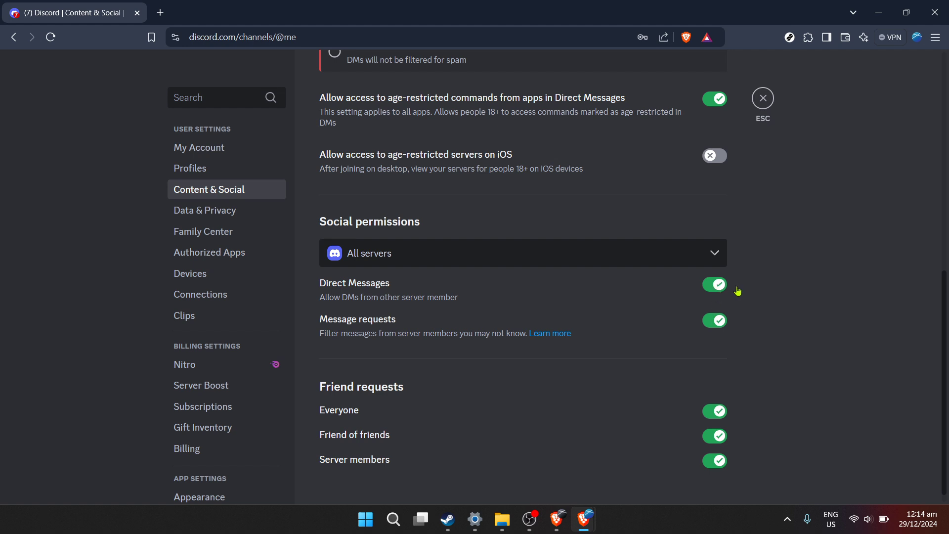
# Toggle Direct Messages from server members off then back on, answering No to Server Privacy both times.
pyautogui.click(714, 285)
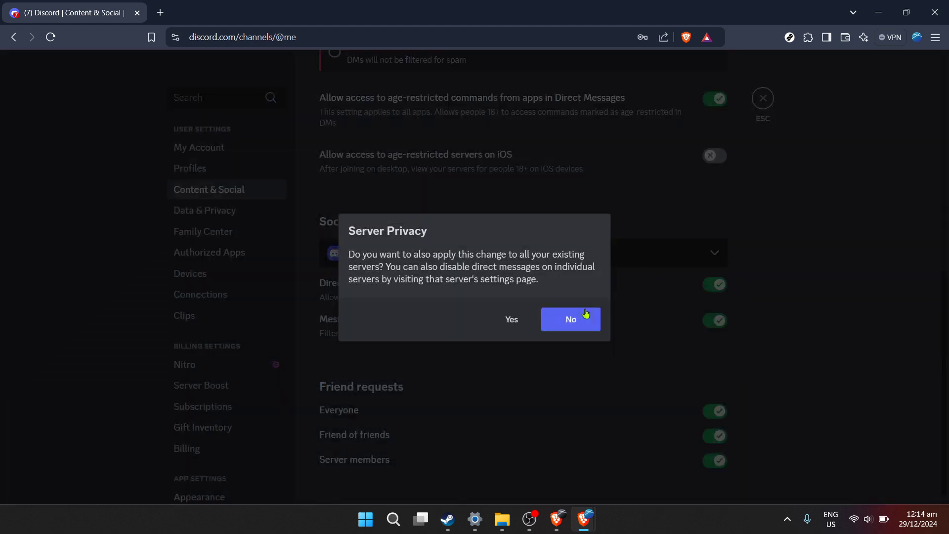
pyautogui.moveTo(632, 308)
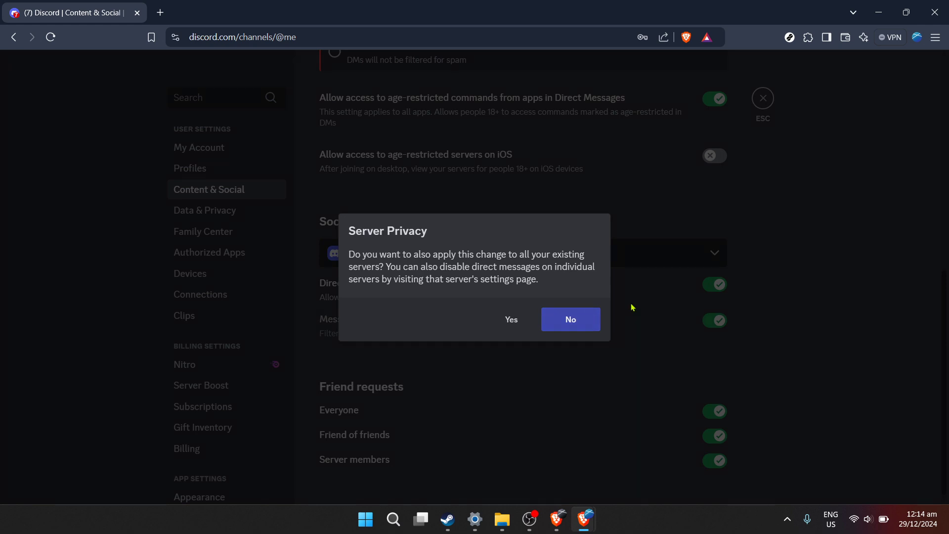
pyautogui.click(570, 319)
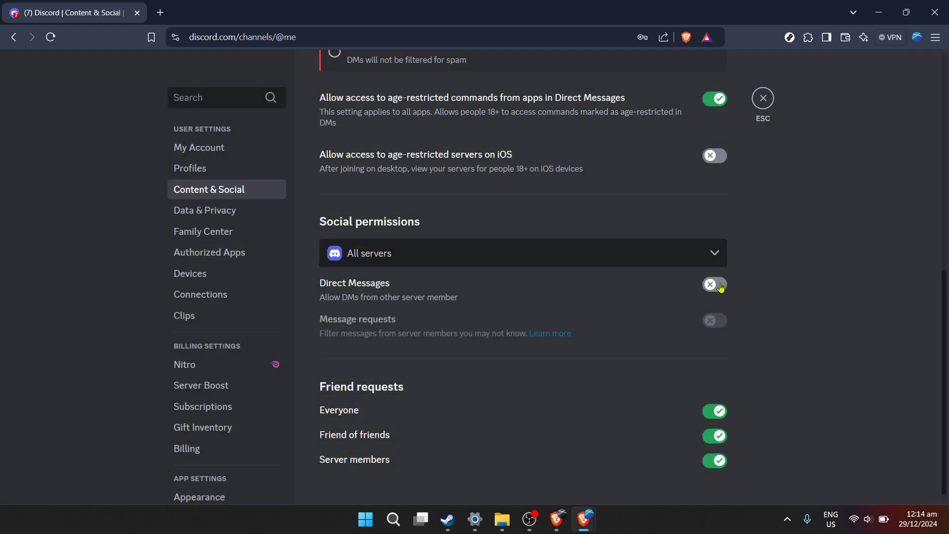
pyautogui.click(714, 285)
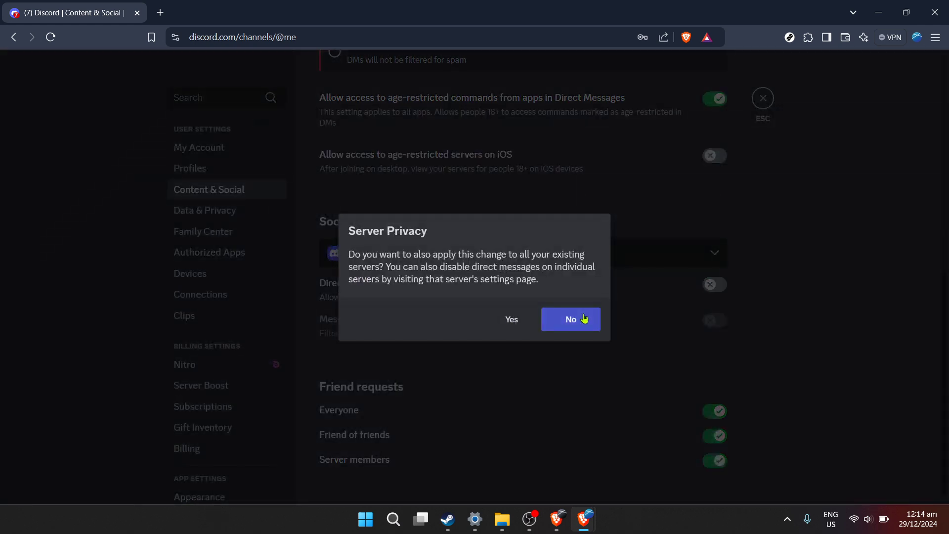
pyautogui.click(570, 319)
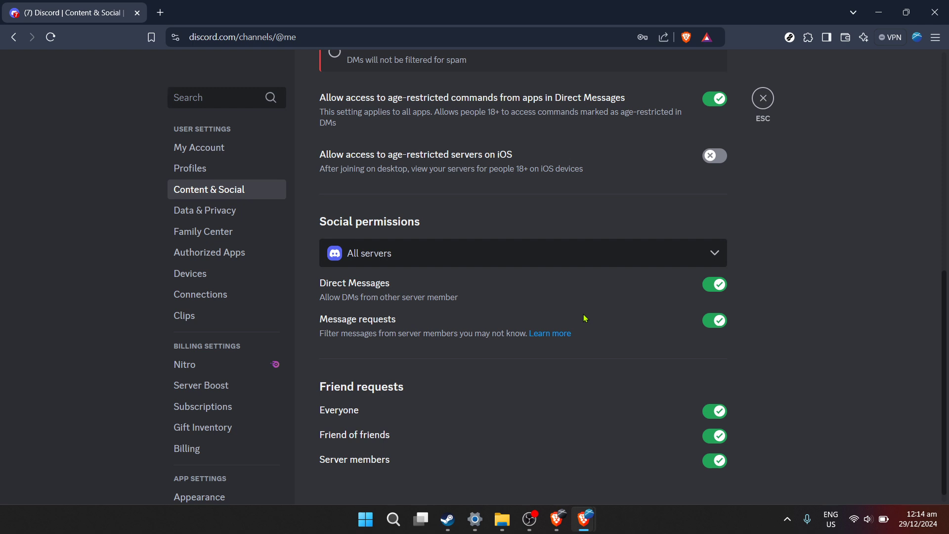
pyautogui.click(228, 98)
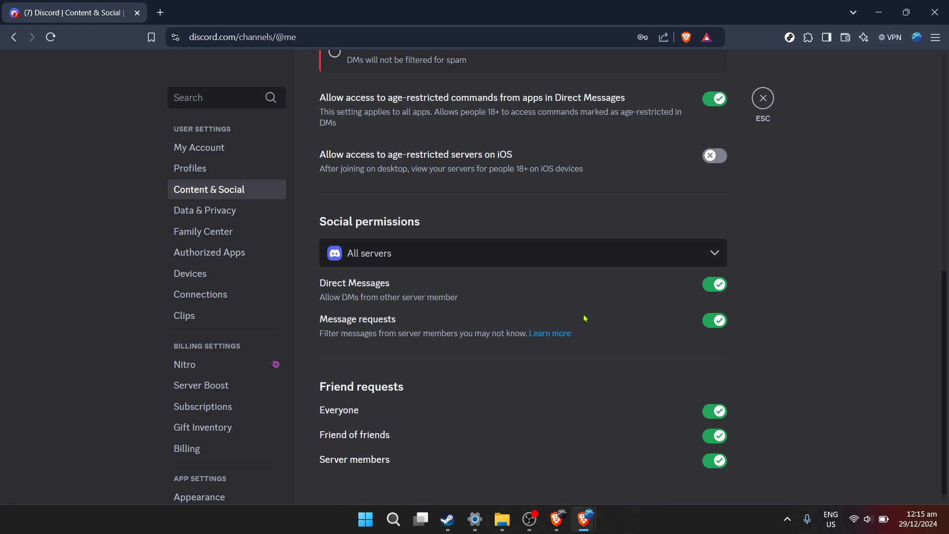
pyautogui.click(212, 98)
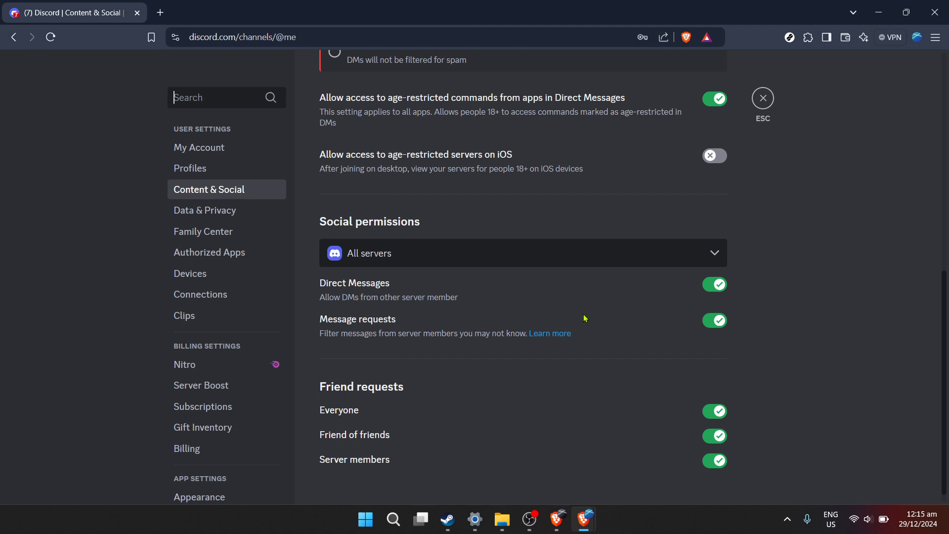
pyautogui.moveTo(754, 277)
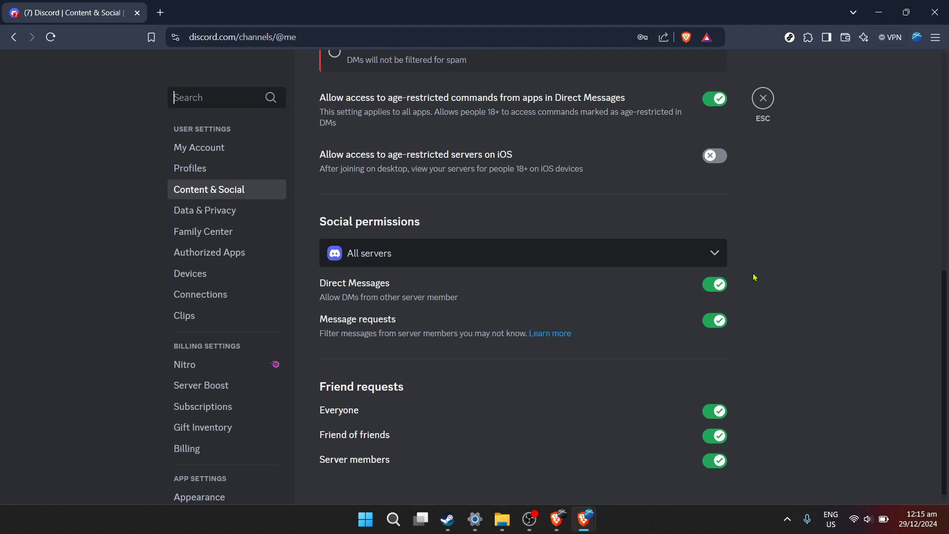
pyautogui.moveTo(768, 276)
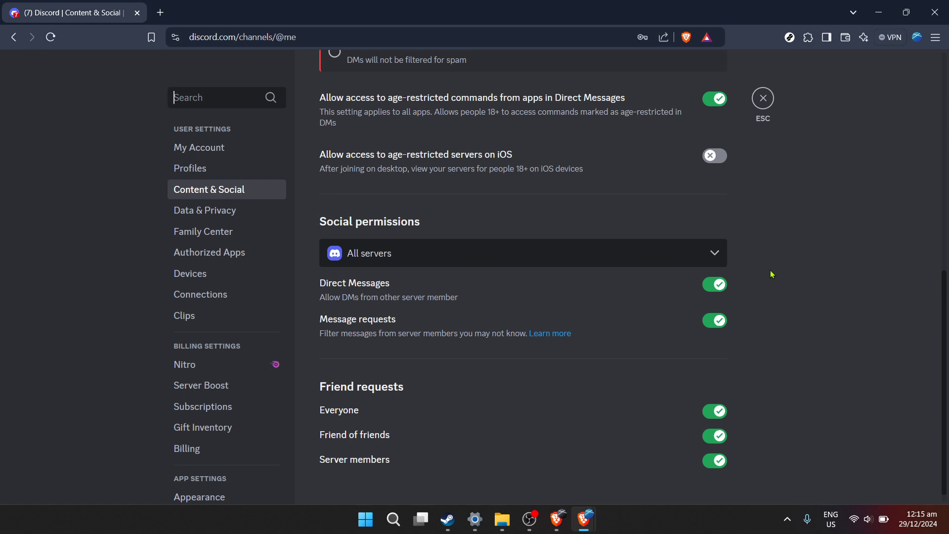
pyautogui.moveTo(786, 273)
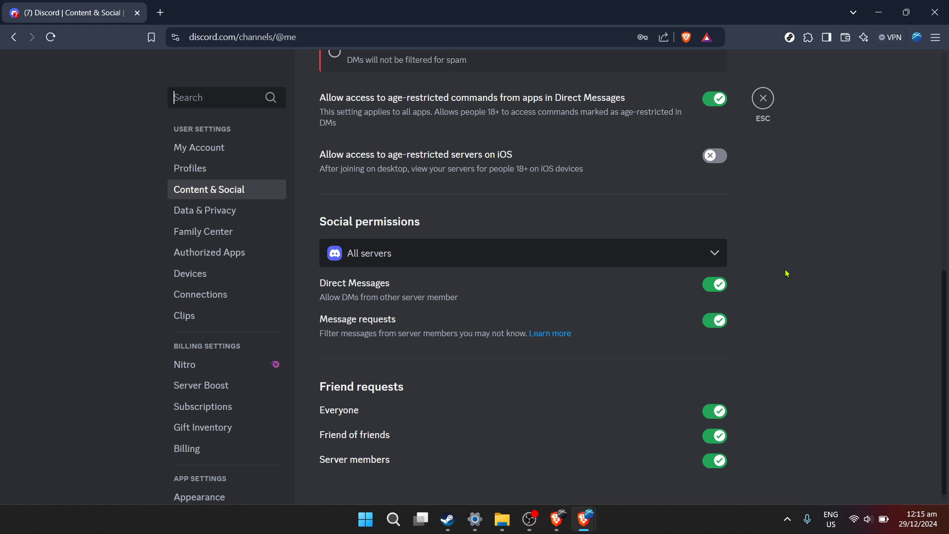
pyautogui.moveTo(775, 265)
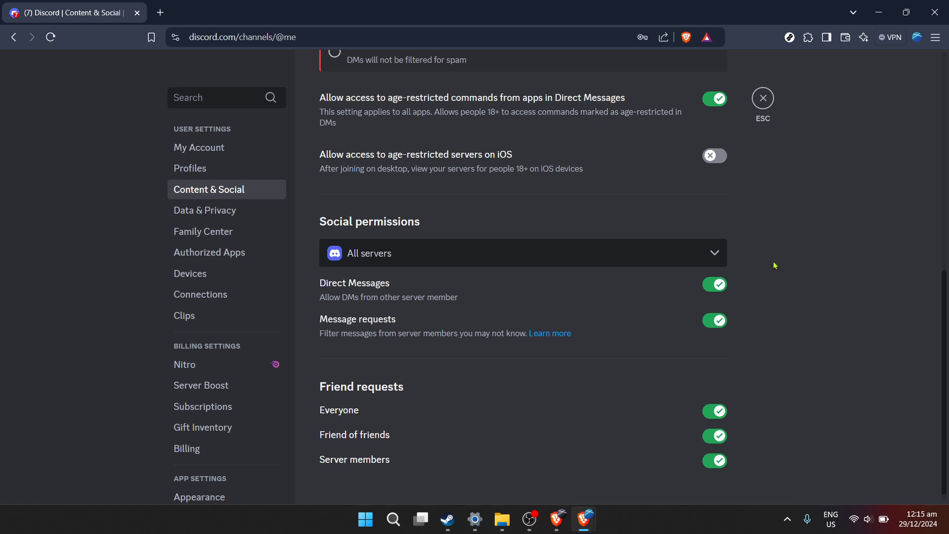